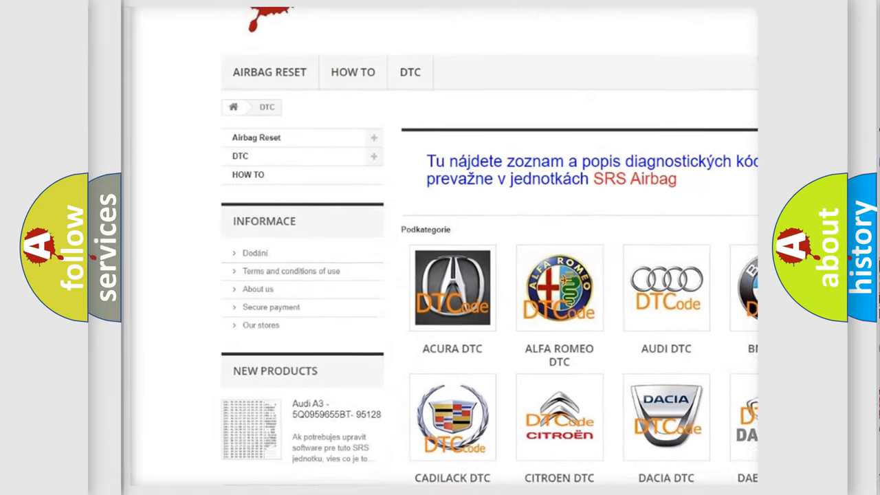
pyautogui.scroll(-3)
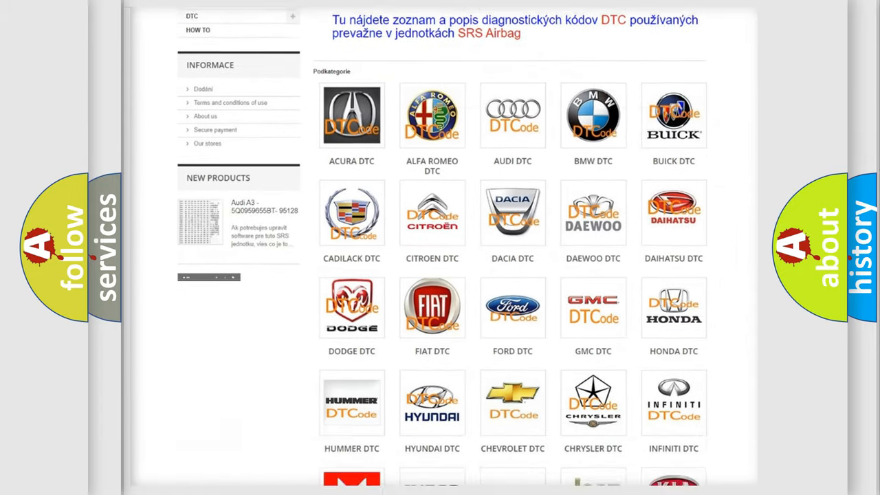
pyautogui.scroll(-3)
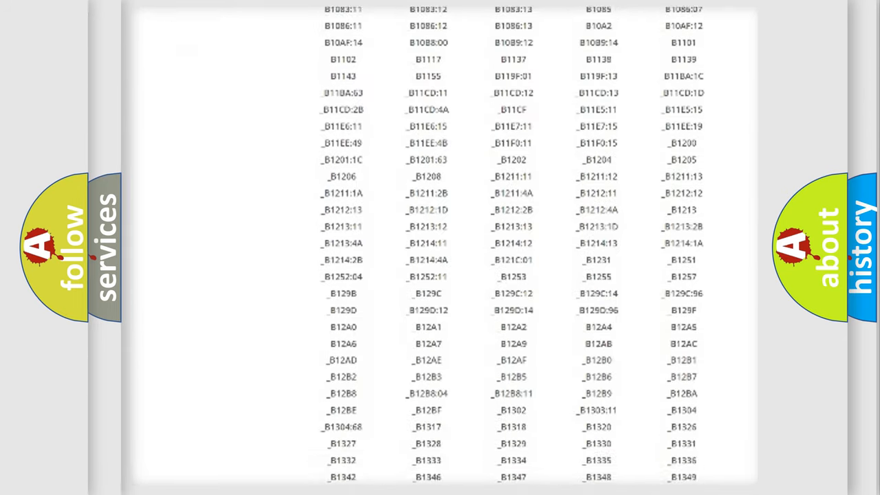
pyautogui.scroll(-3)
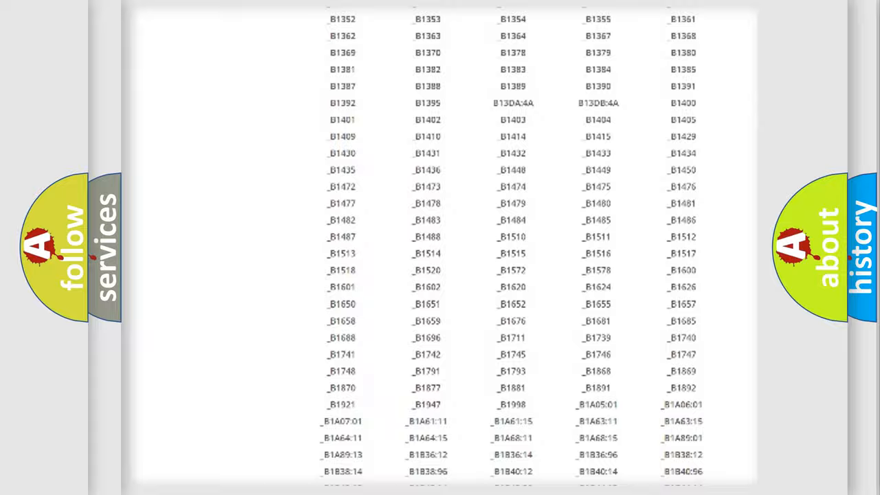